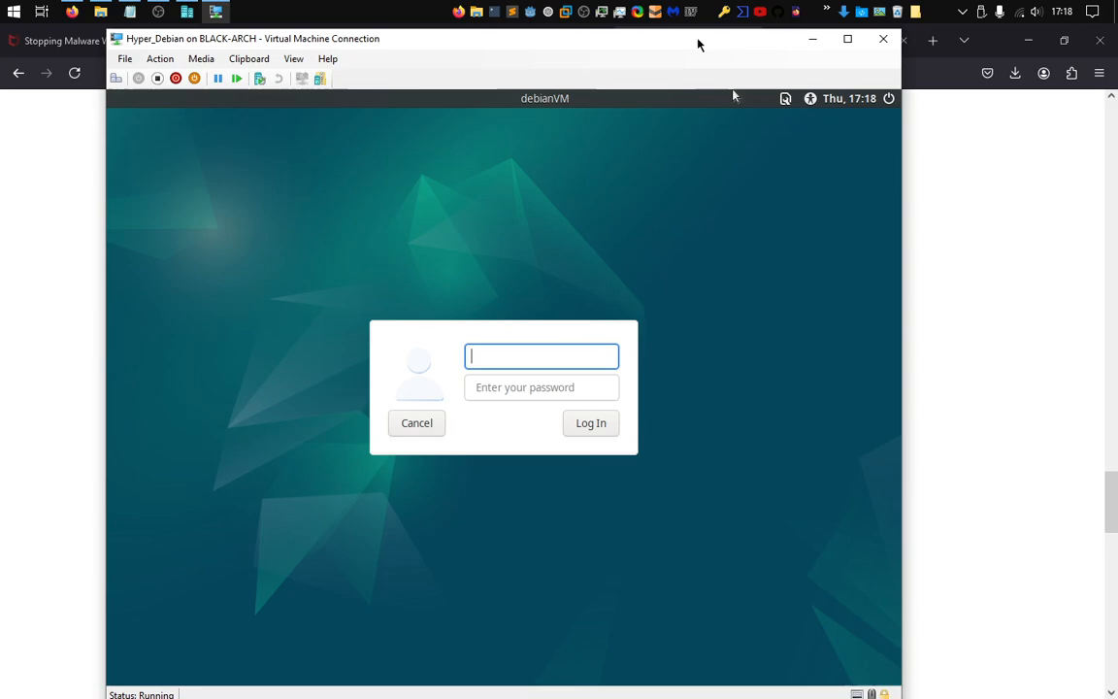
mouse_move(435, 447)
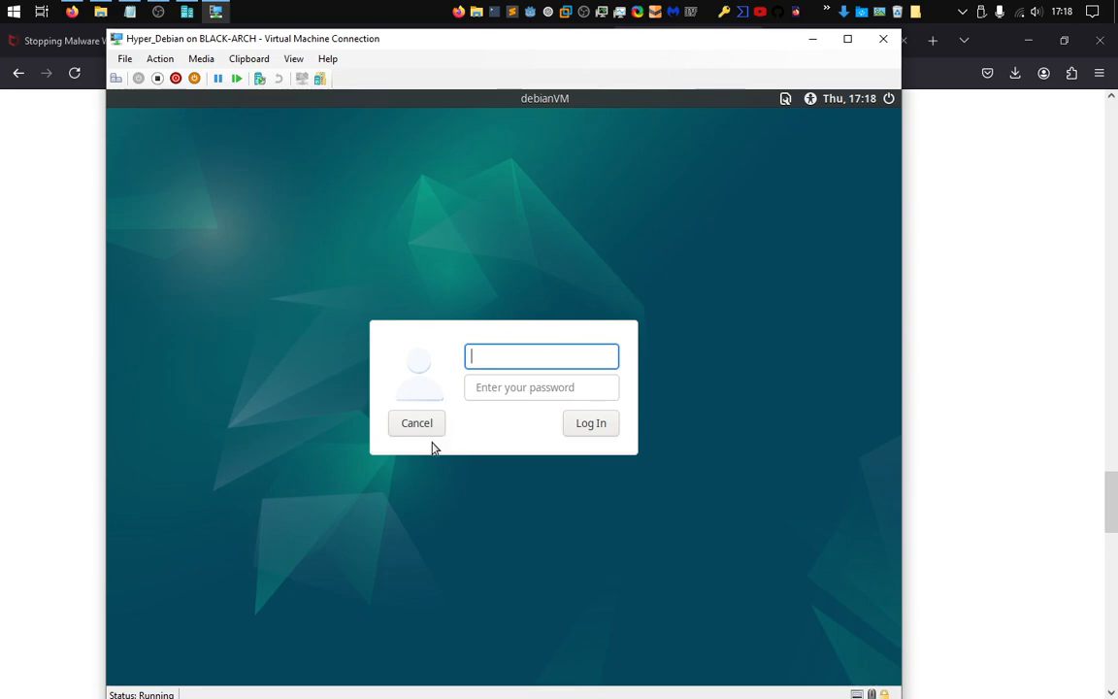
Log in at the LightDM greeter as debian with its password
text(debian)
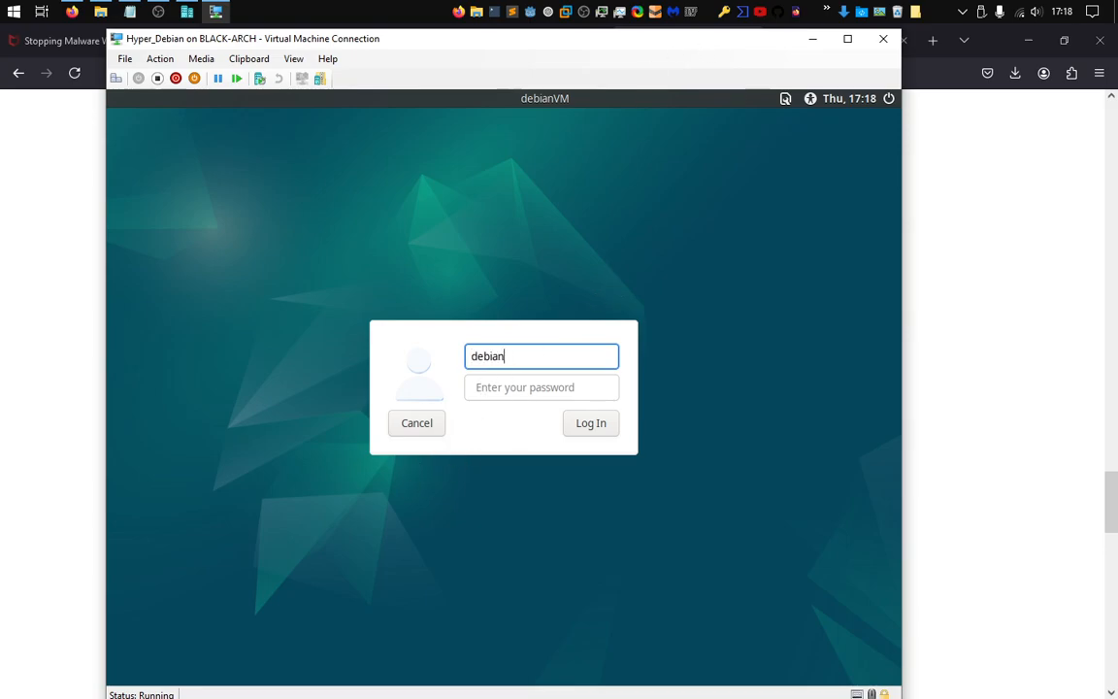
text(password)
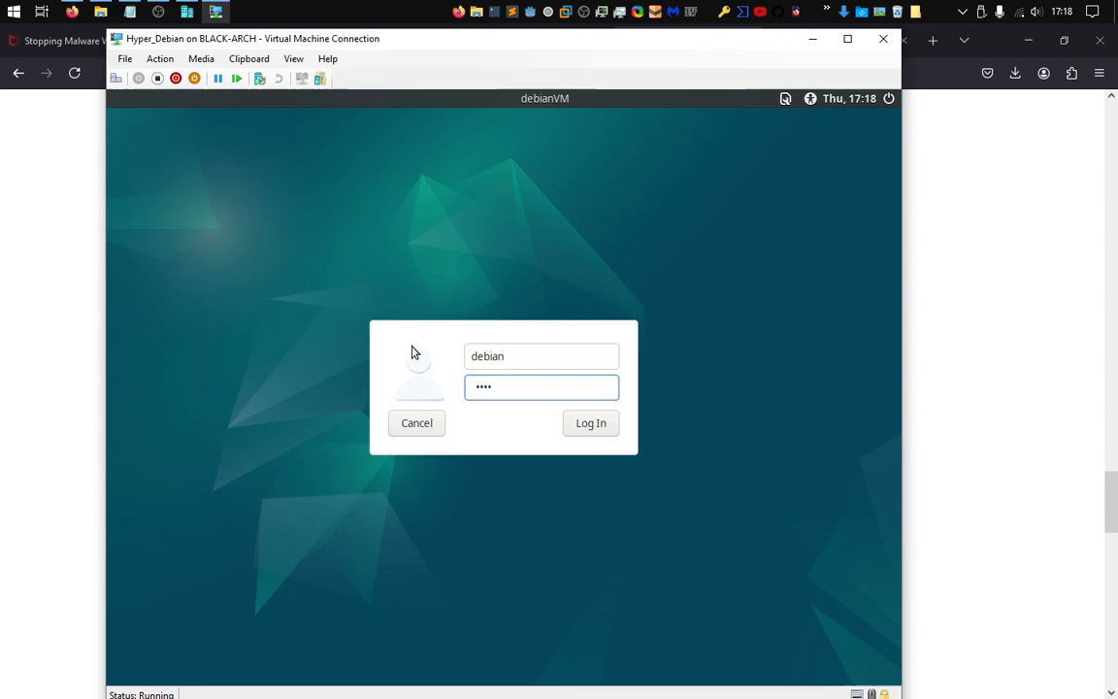
click(590, 423)
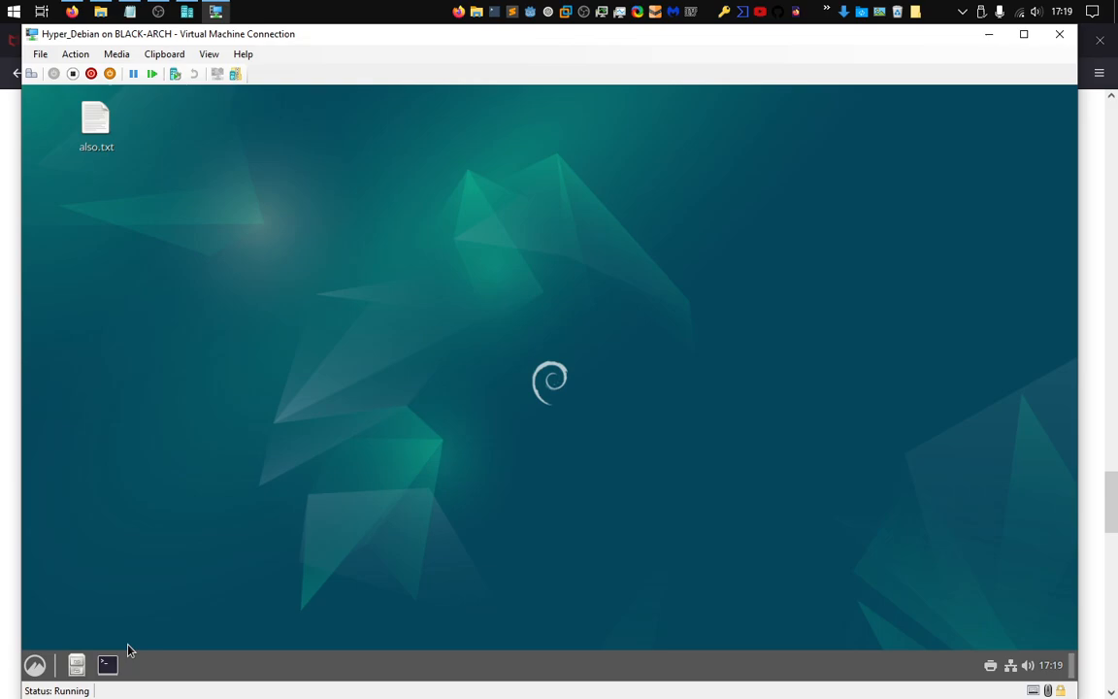
mouse_move(107, 664)
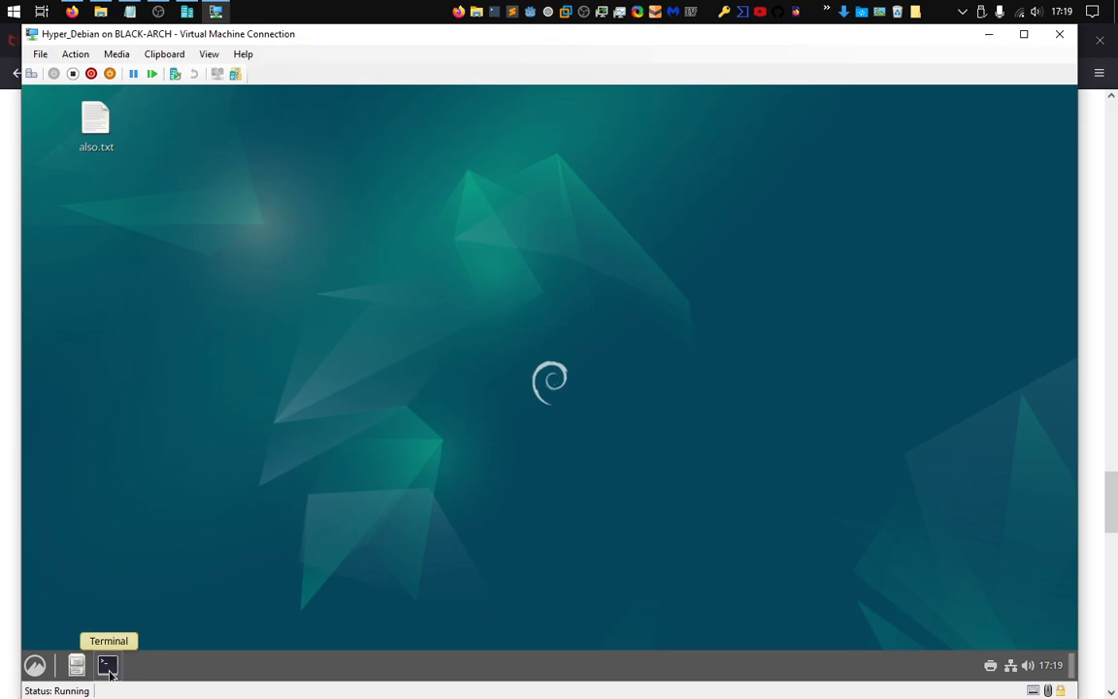
In a new terminal, edit /etc/lightdm/lightdm.conf in vim as root
click(107, 664)
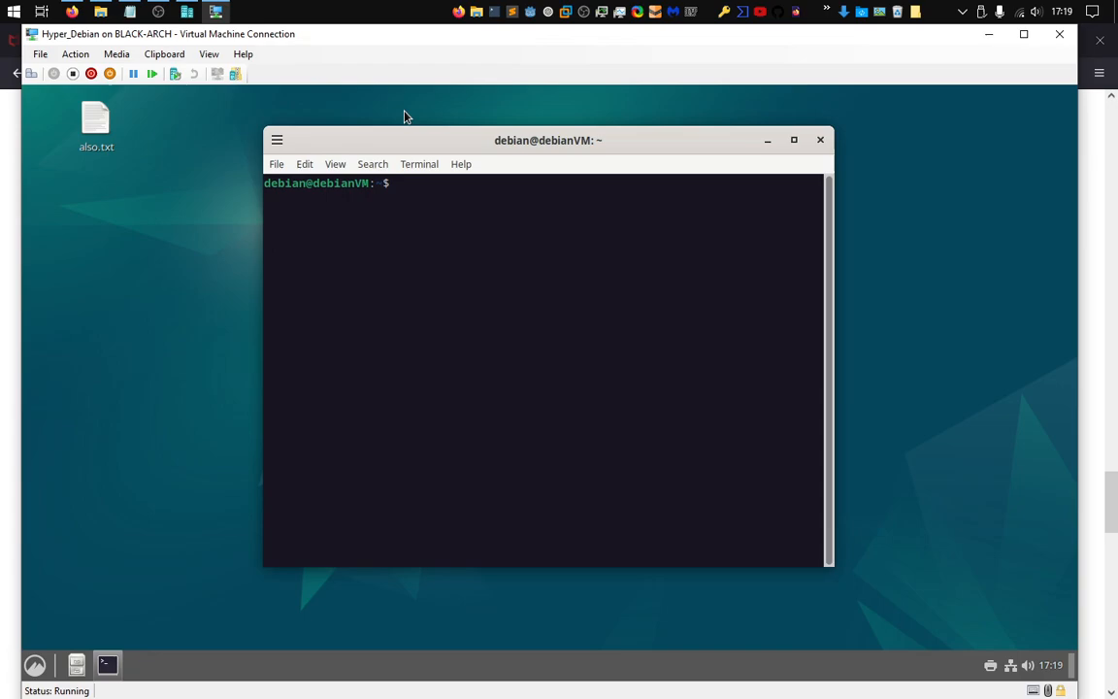
drag(547, 140, 596, 160)
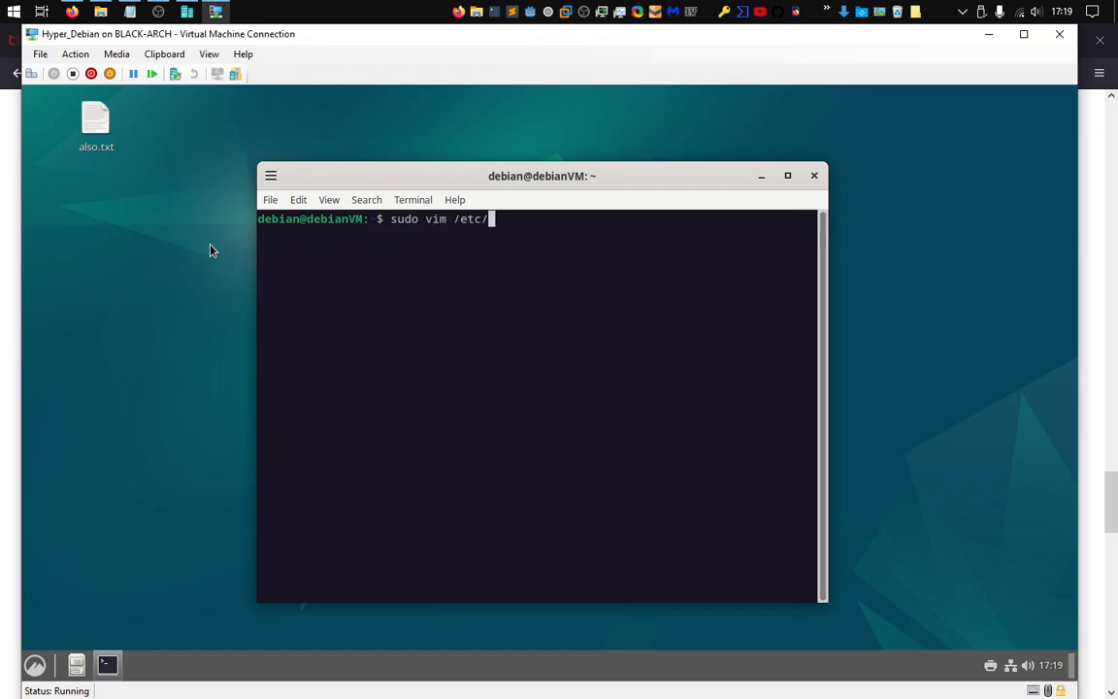
text(lightdm/li)
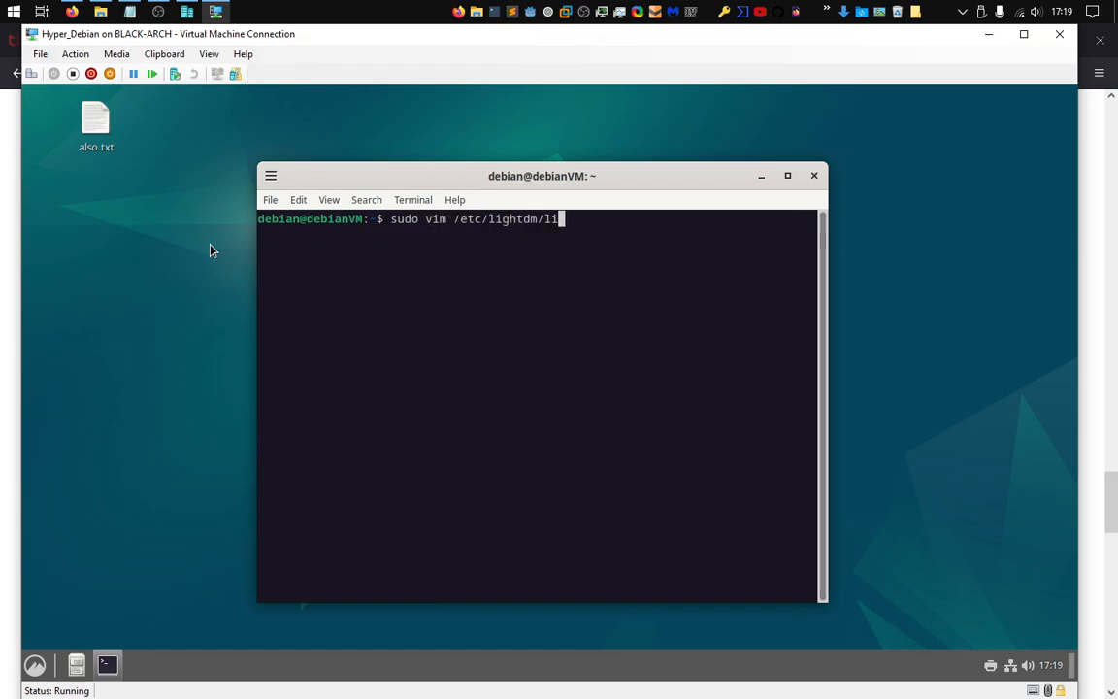
text(ghtdm.conf)
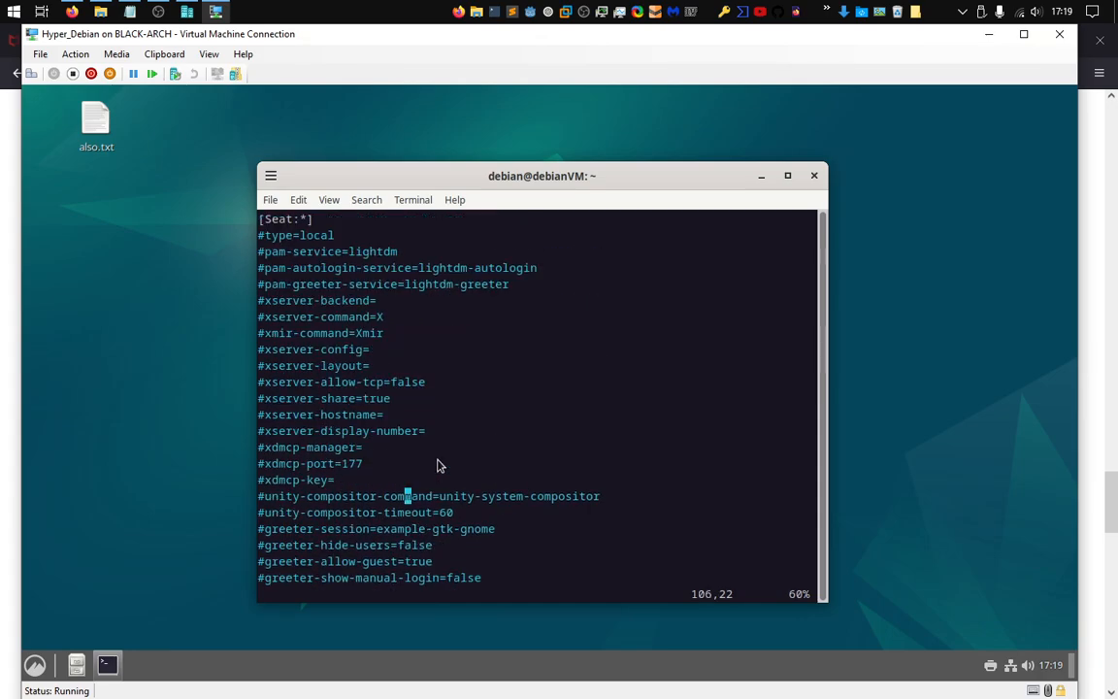
Search for autologin and set autologin-guest=false, autologin-user=debian, autologin-user-timeout=0 in the seat section
scroll(down, 3)
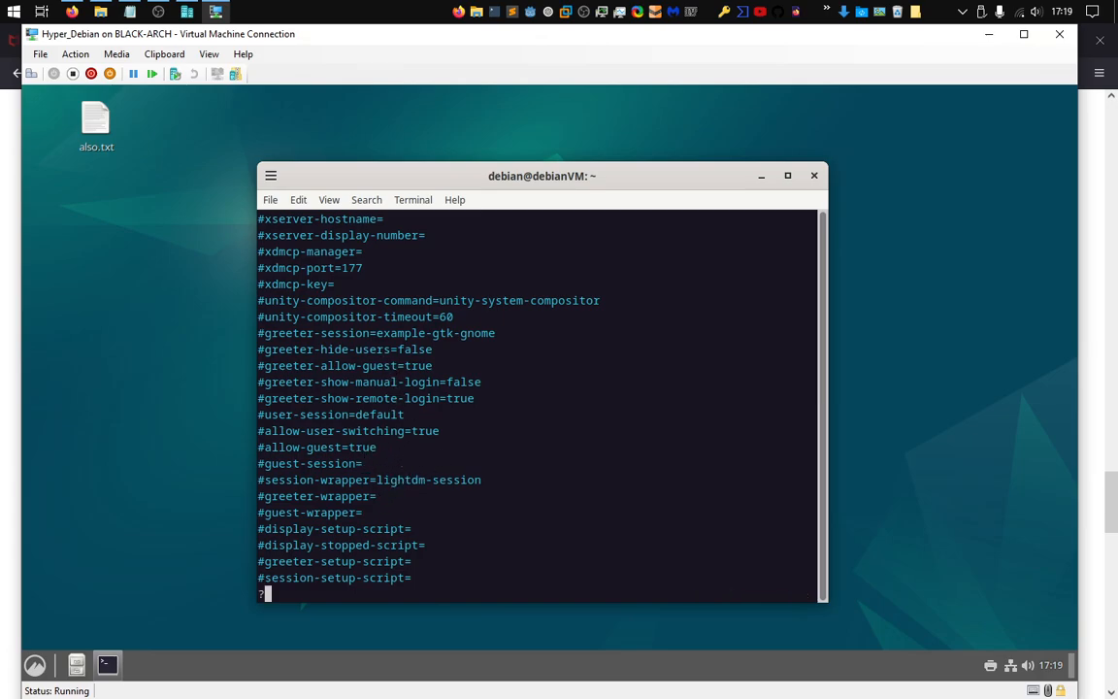
text(autologin-)
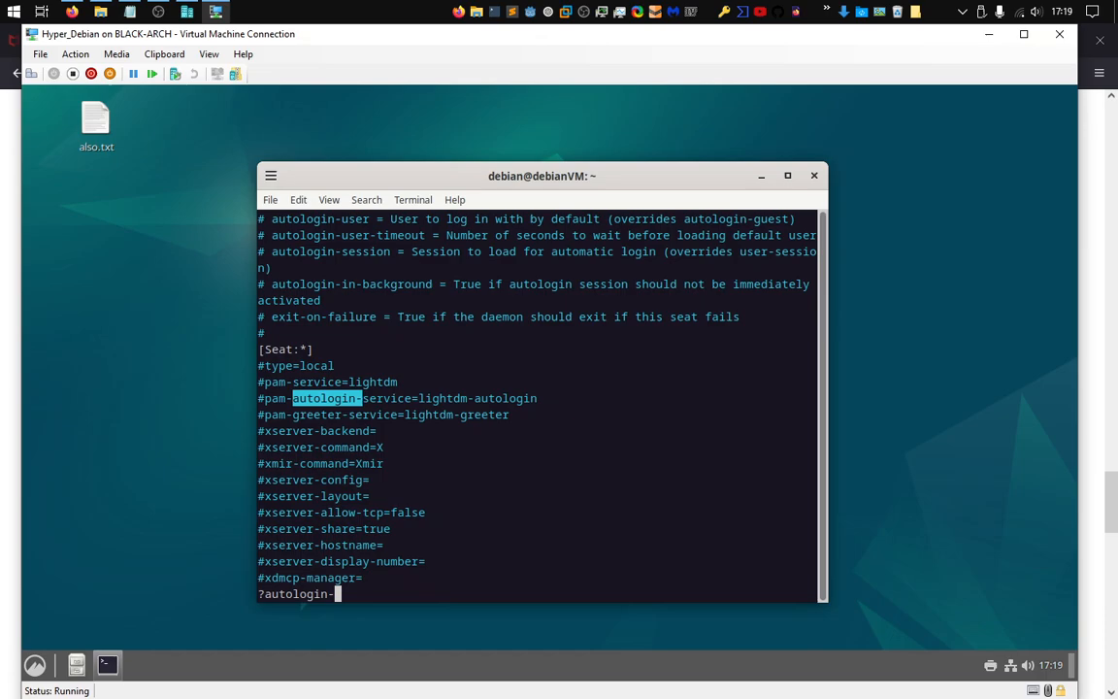
text(fues)
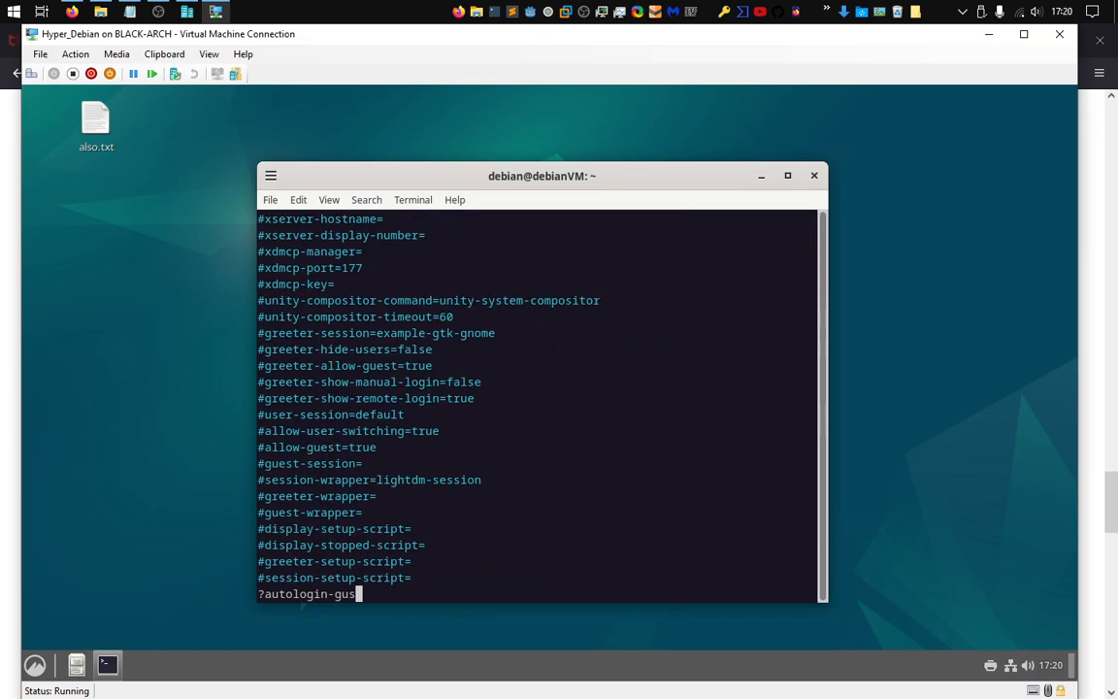
scroll(down, 3)
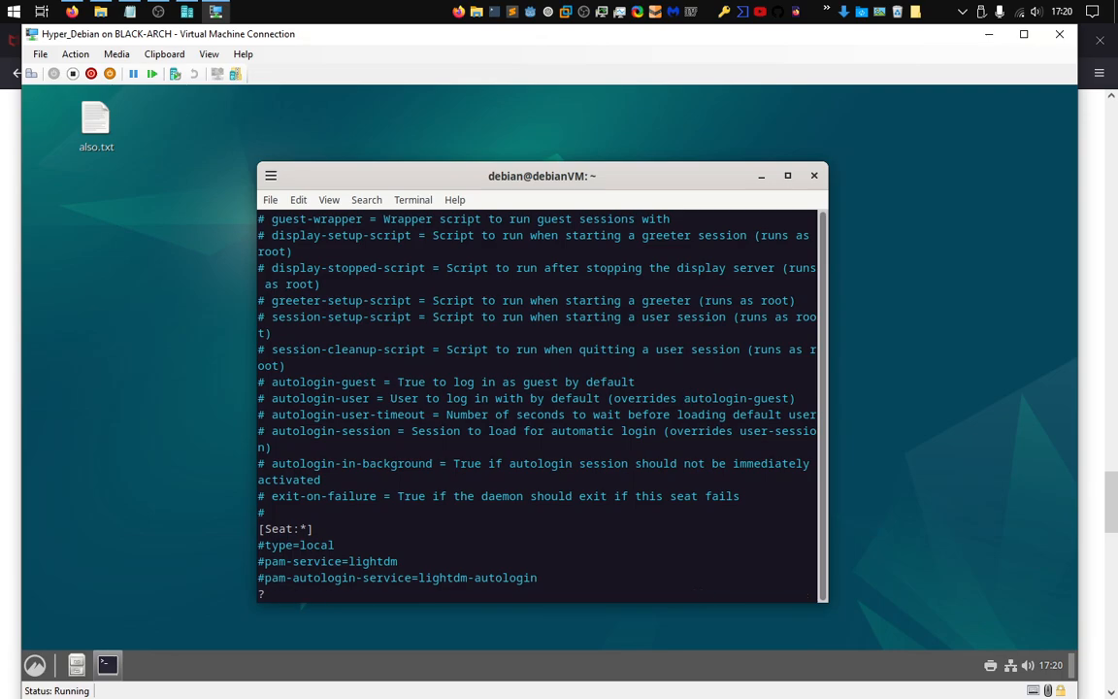
mouse_move(322, 97)
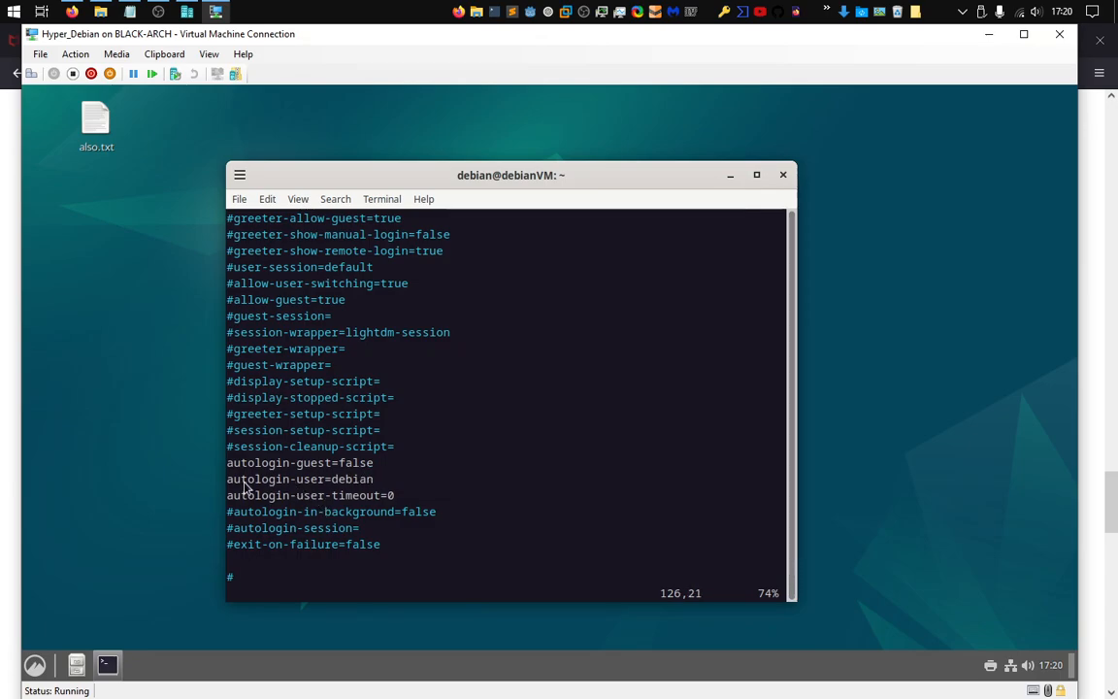
key(V)
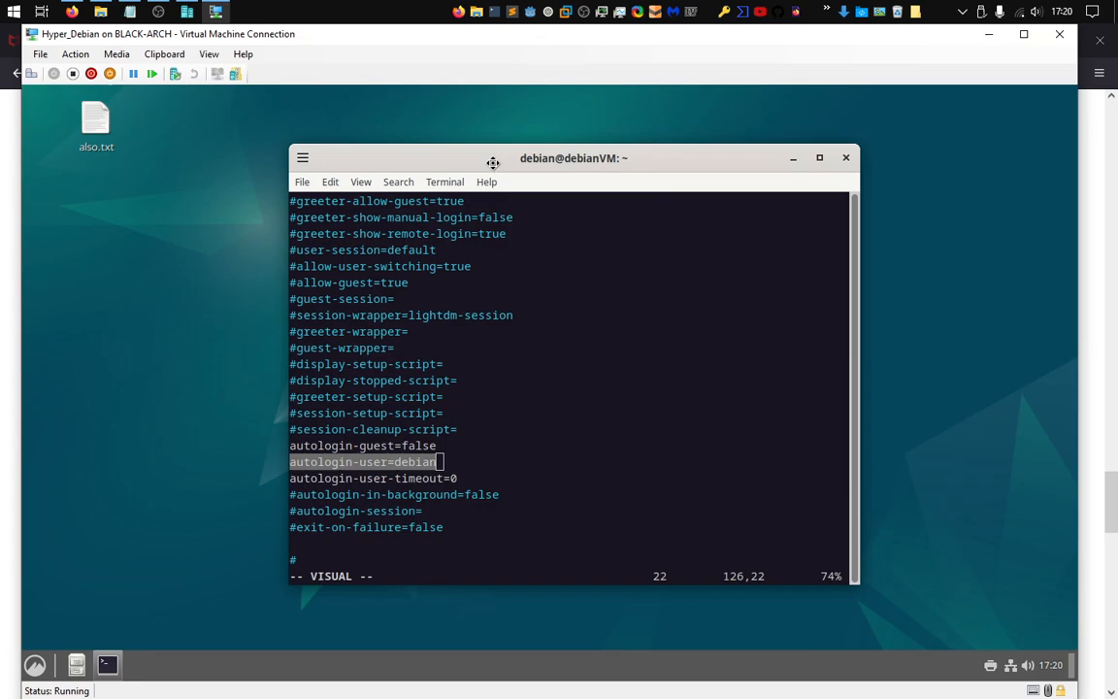
key(Escape)
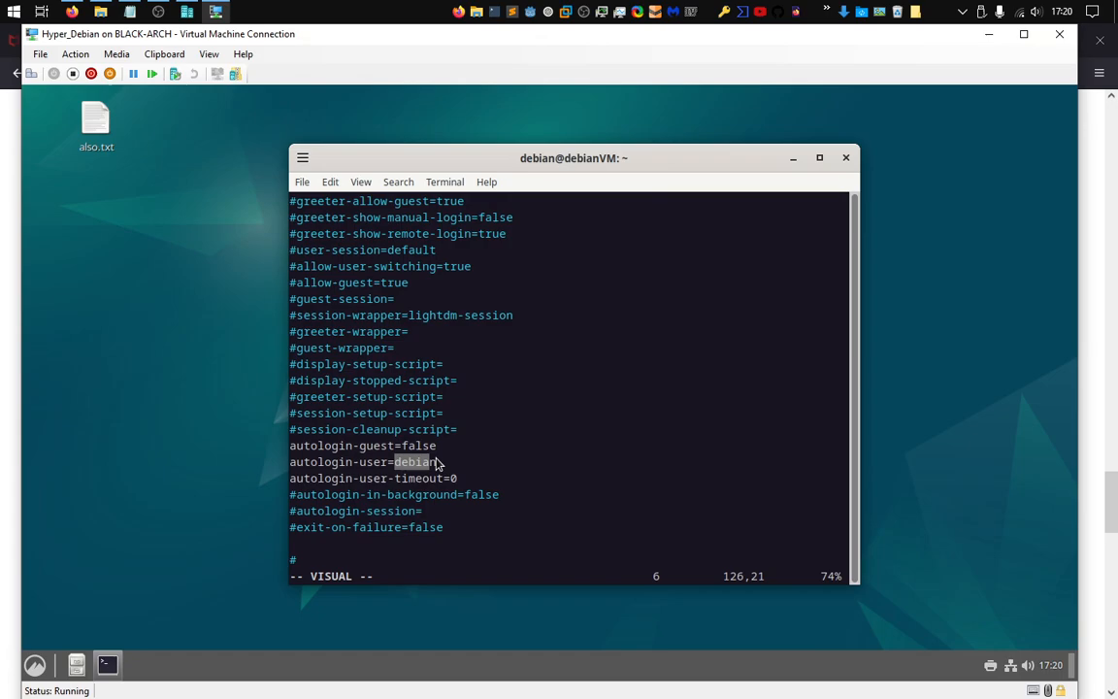
mouse_move(424, 474)
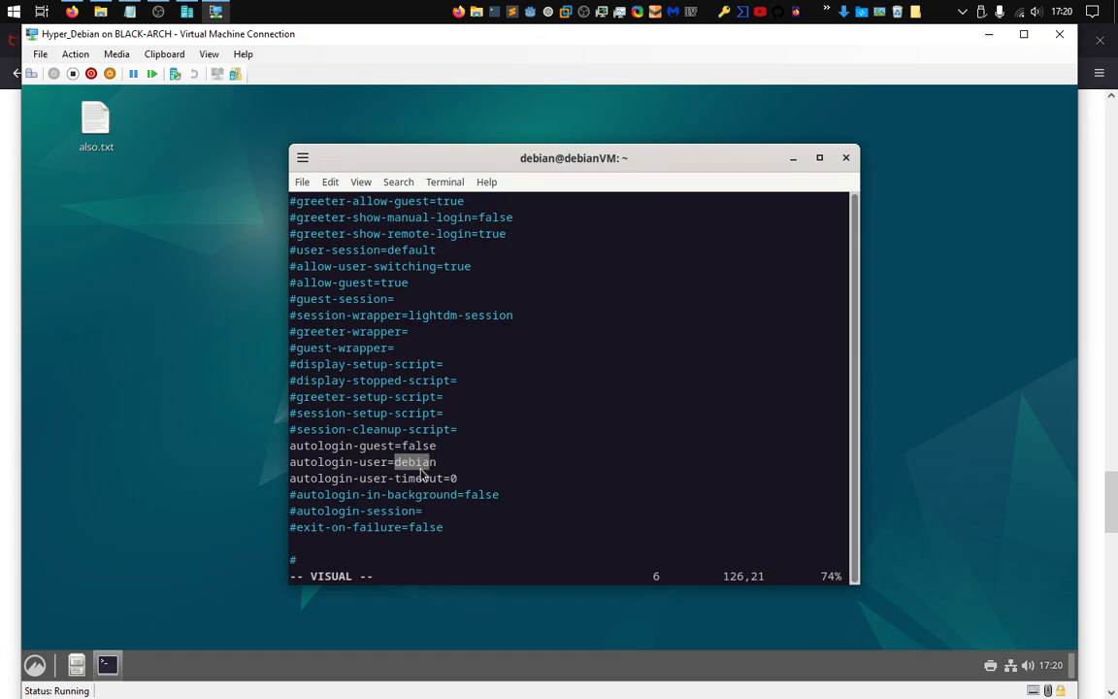
click(812, 205)
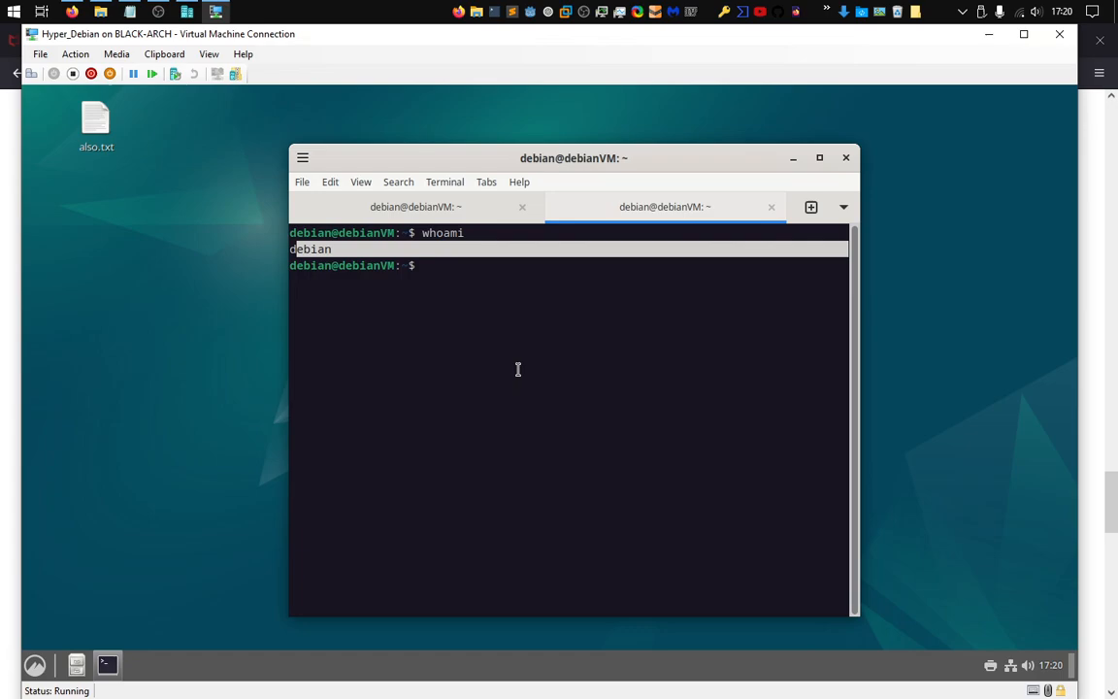
Finish the sudo vim session on lightdm.conf and return to the shell before restarting
text(rya)
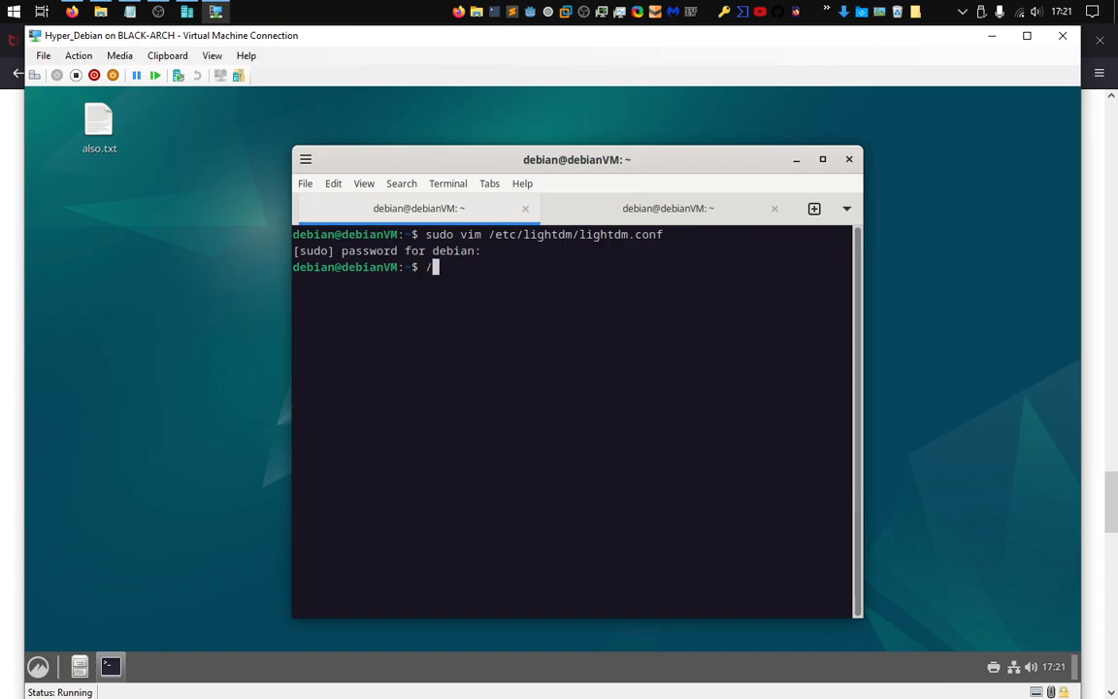
text(sbin/)
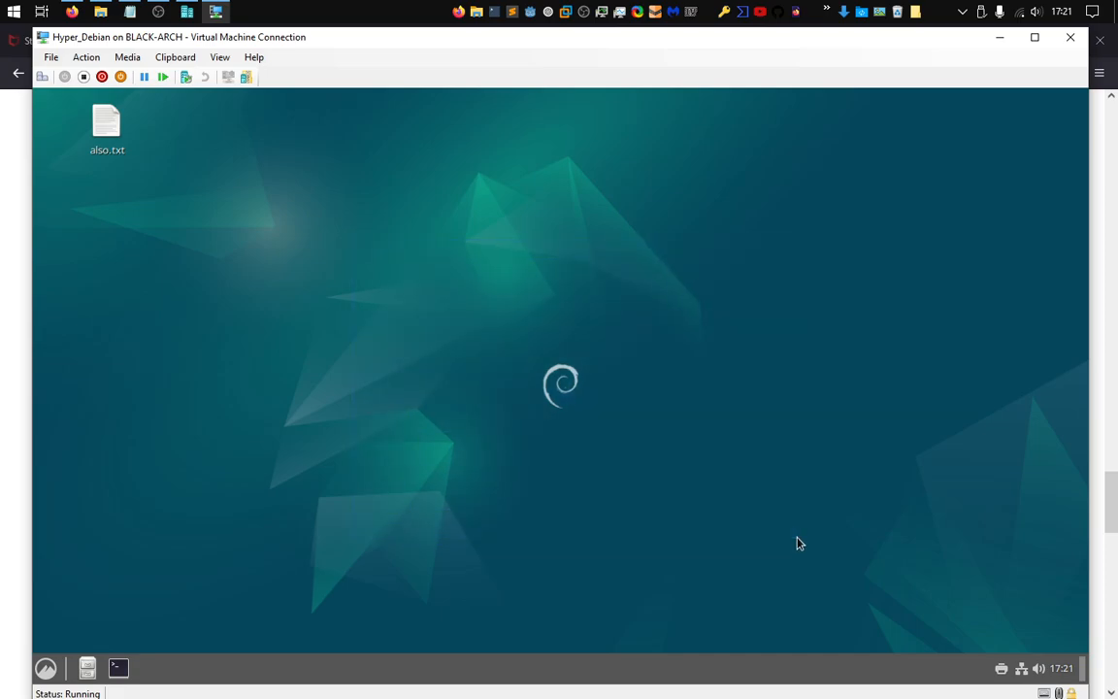
mouse_move(699, 544)
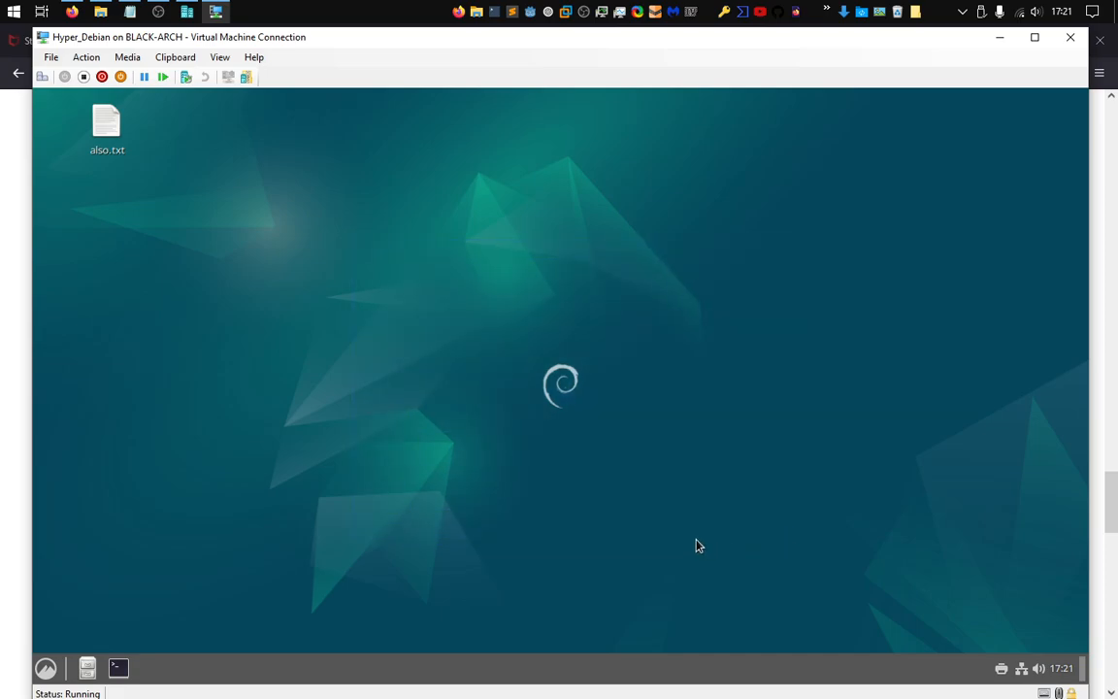
mouse_move(89, 124)
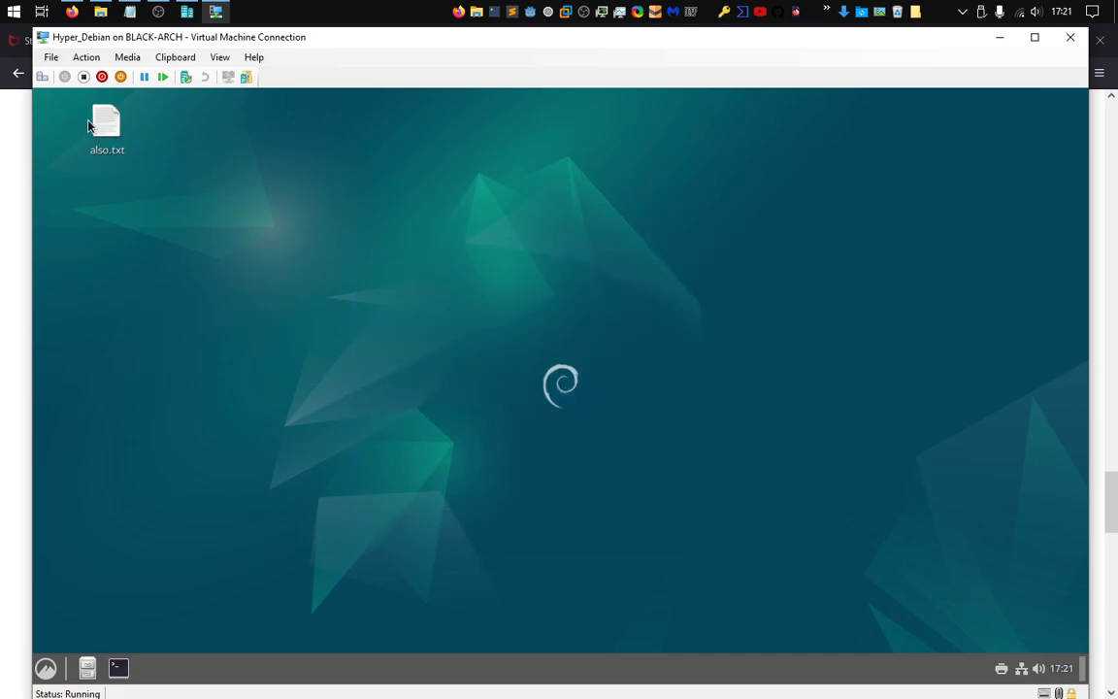
Open the also.txt note from the VM desktop after the restart
click(106, 120)
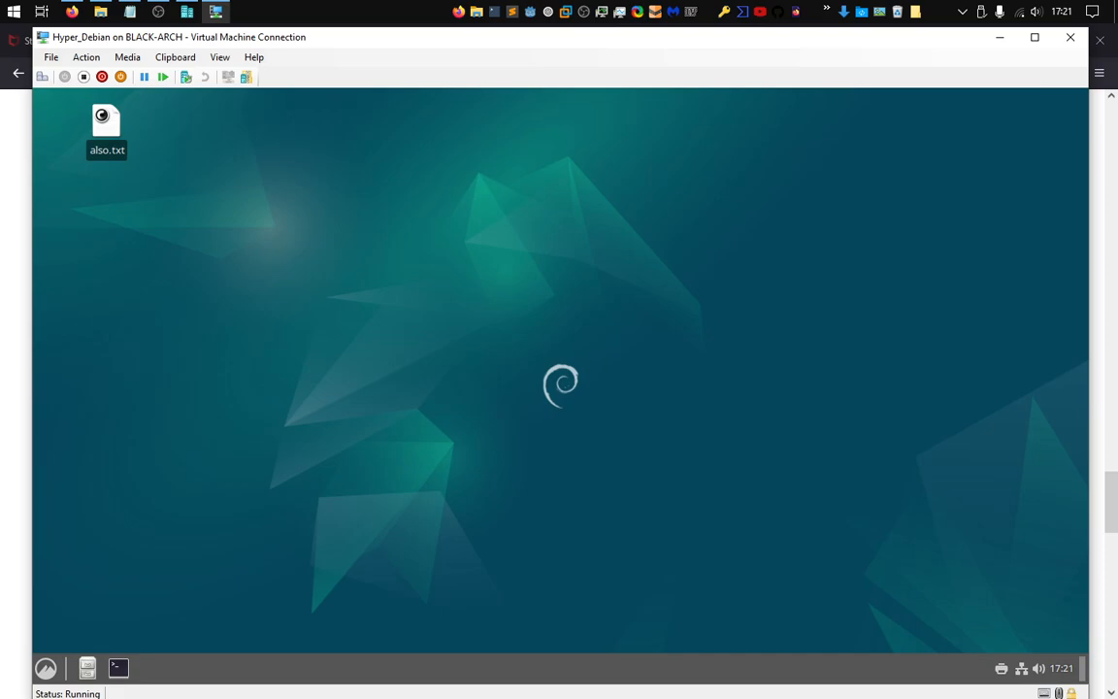
double_click(107, 118)
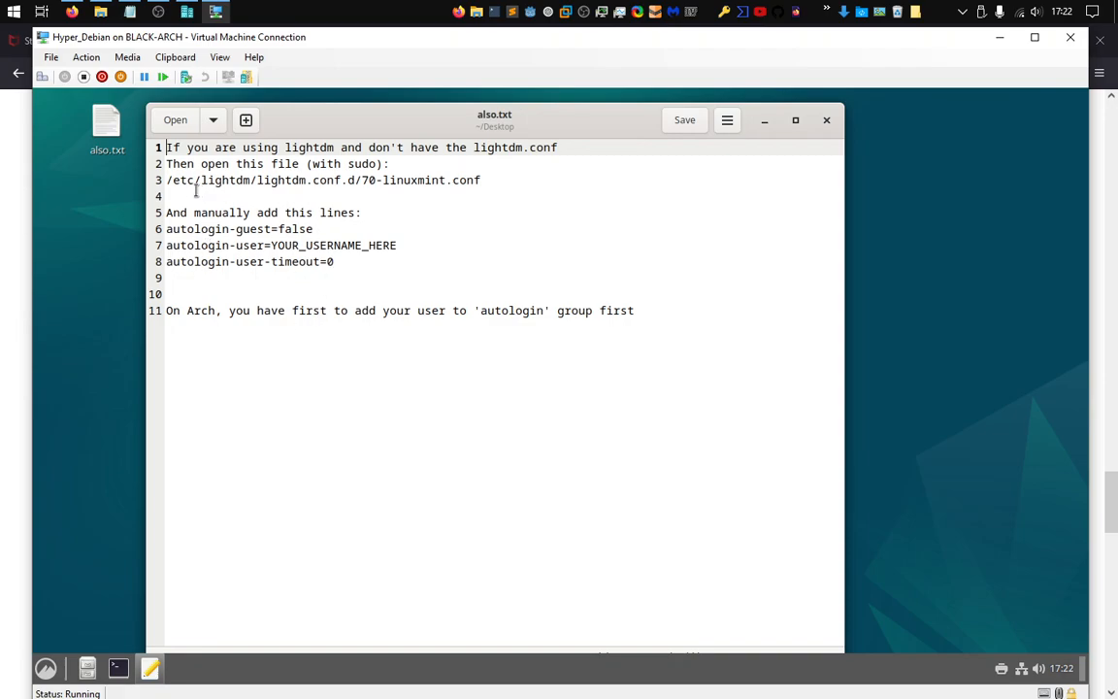
Replace the YOUR_USERNAME_HERE placeholder so line 7 reads autologin-user=debian
drag(167, 178, 353, 179)
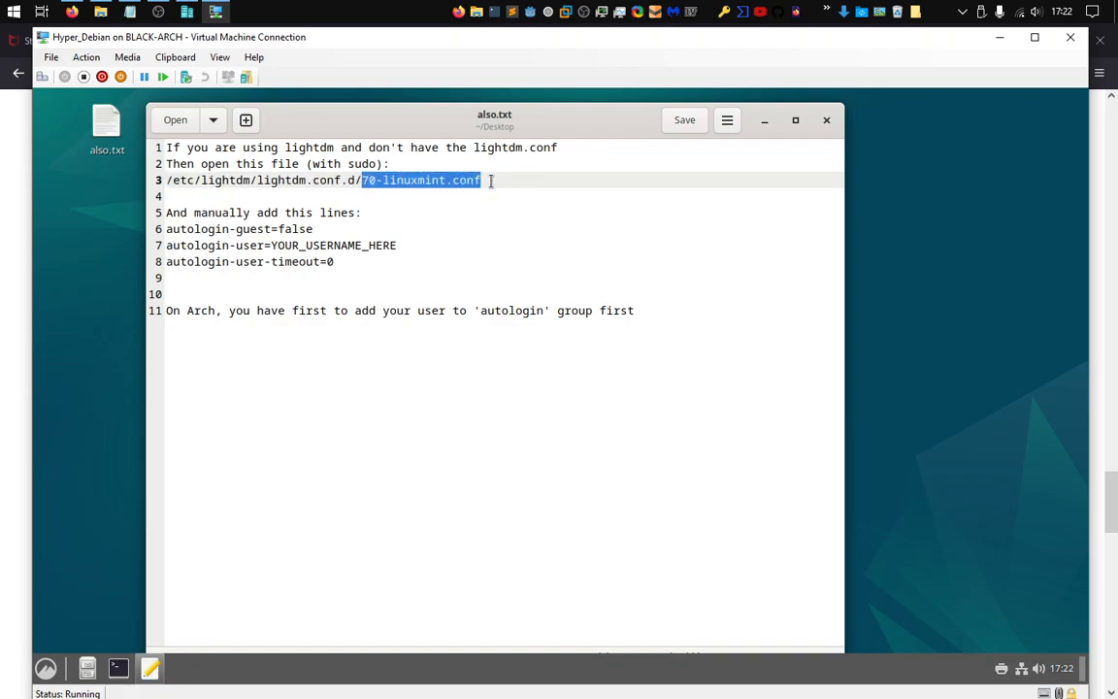
mouse_move(300, 206)
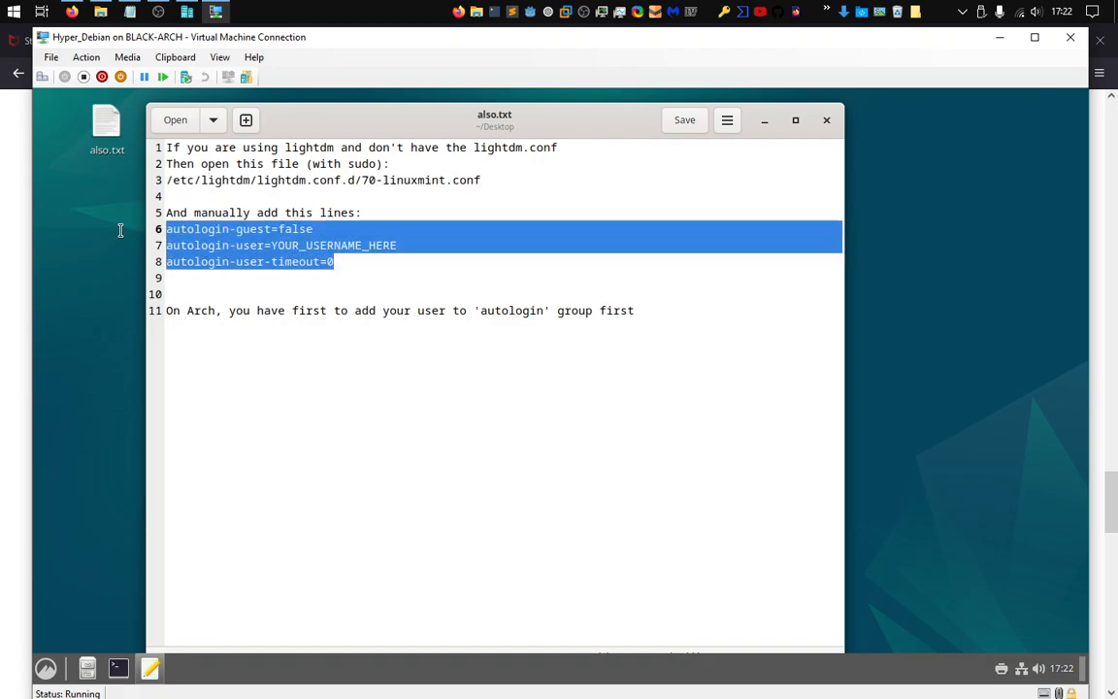
mouse_move(276, 231)
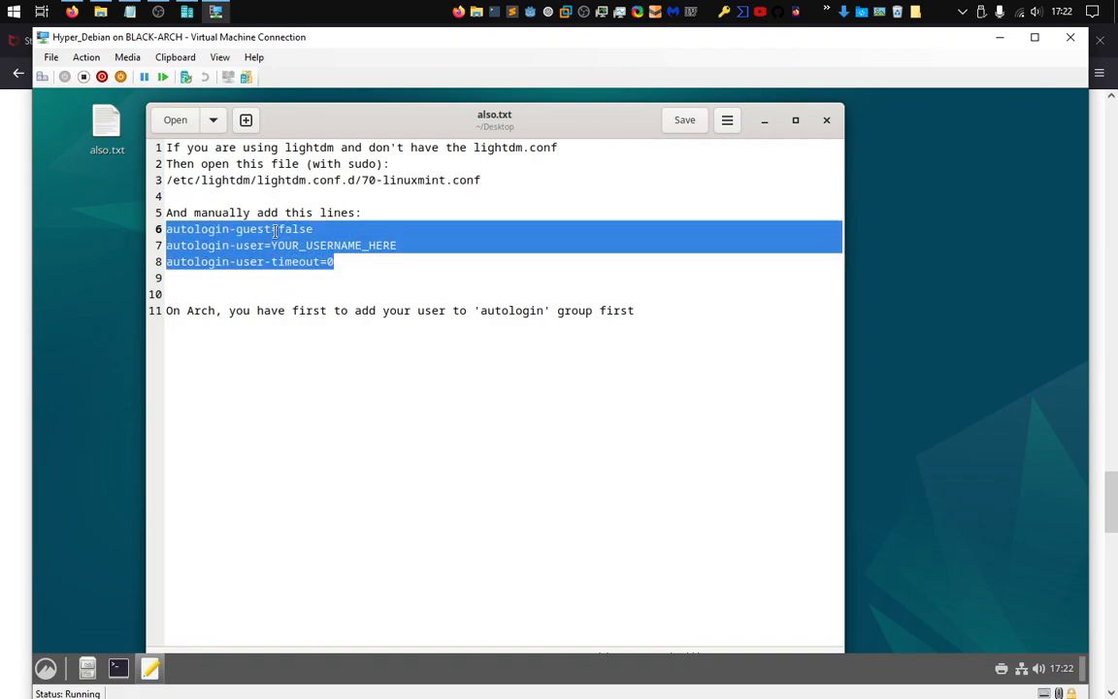
click(268, 245)
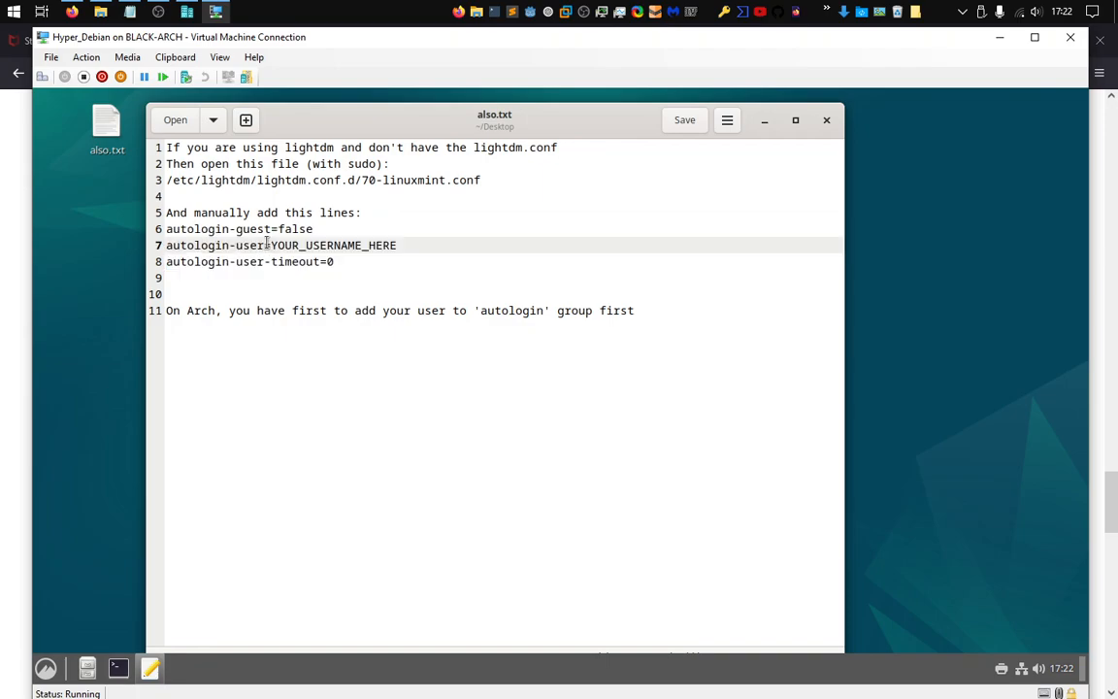
double_click(334, 245)
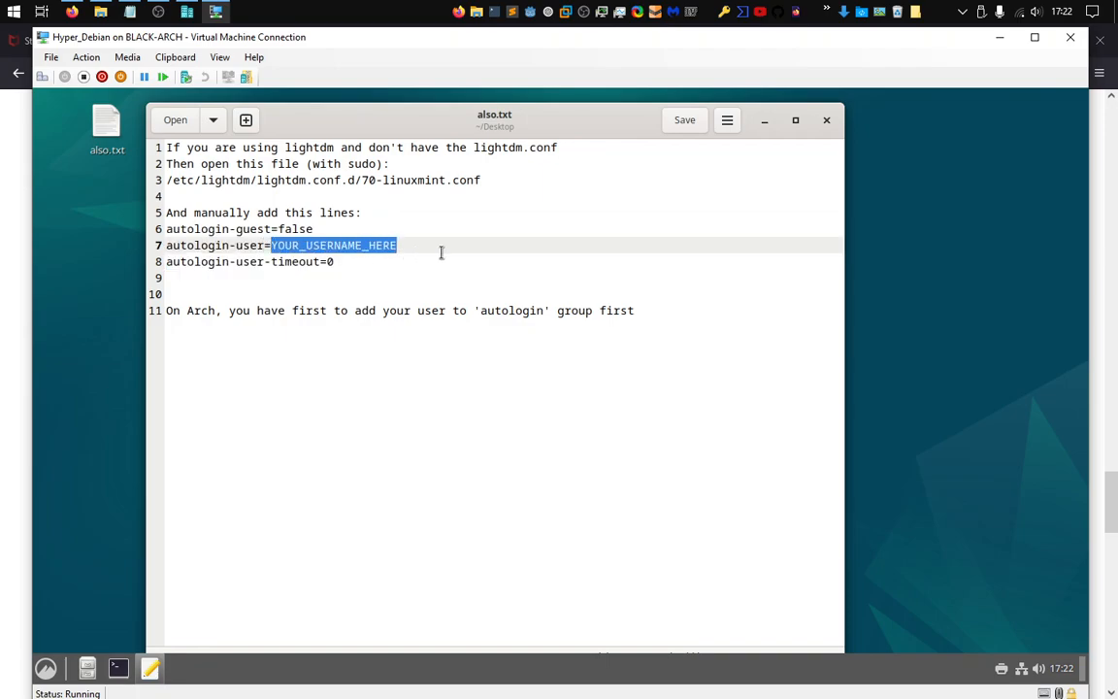
text(debian)
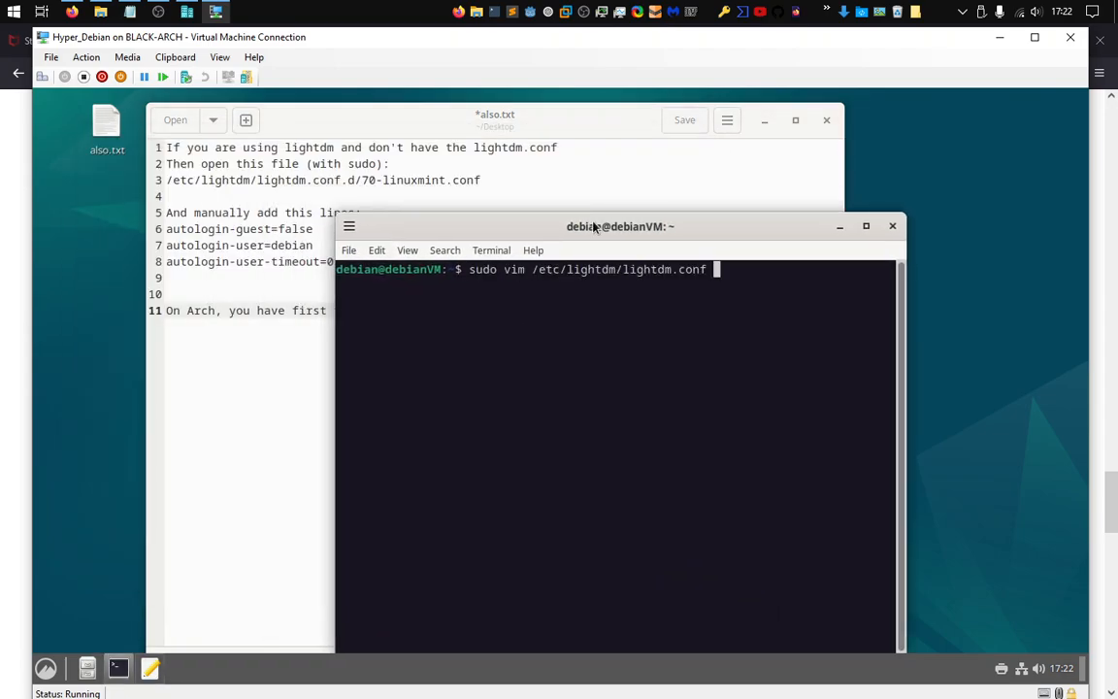
mouse_move(916, 225)
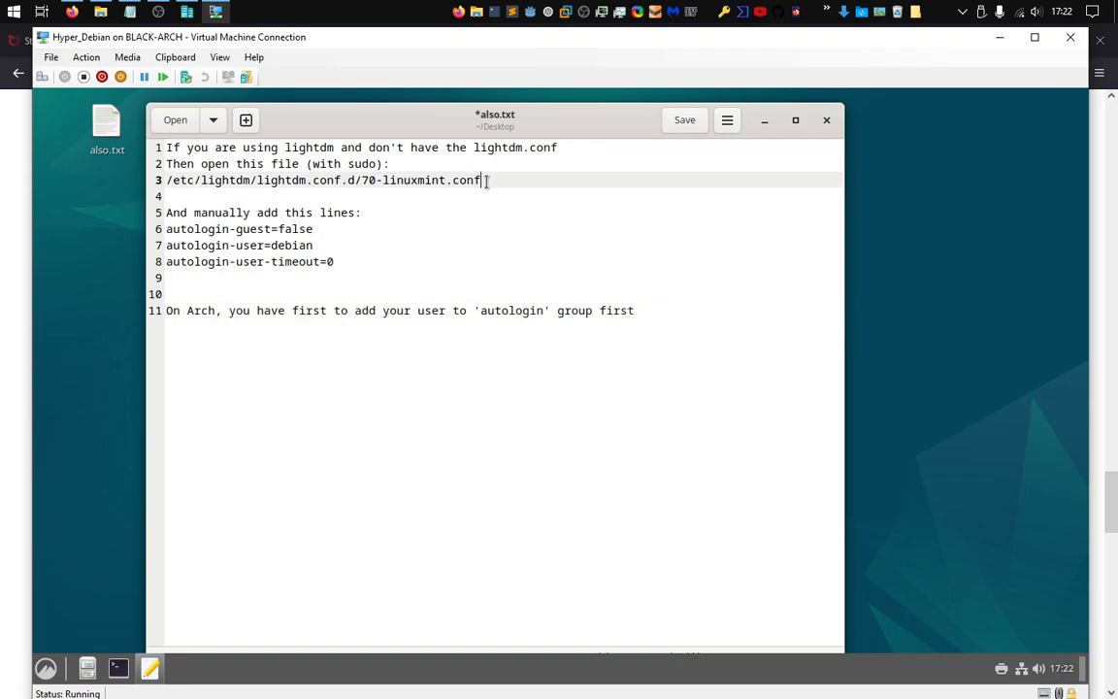
Close also.txt, discarding its unsaved changes
triple_click(322, 179)
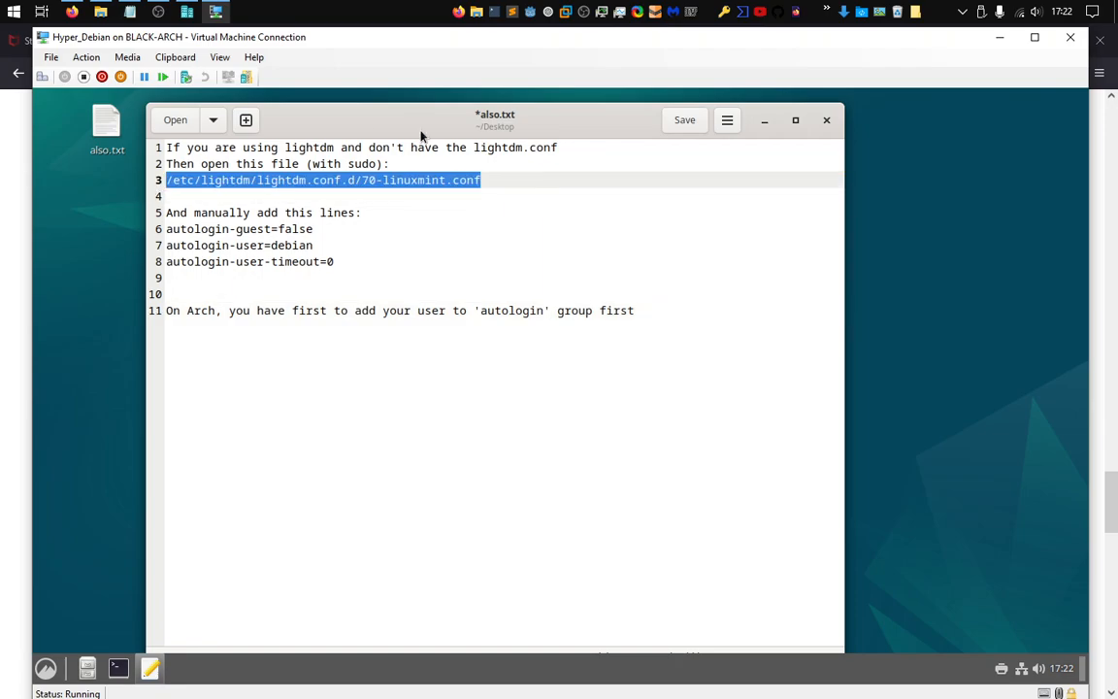
click(827, 121)
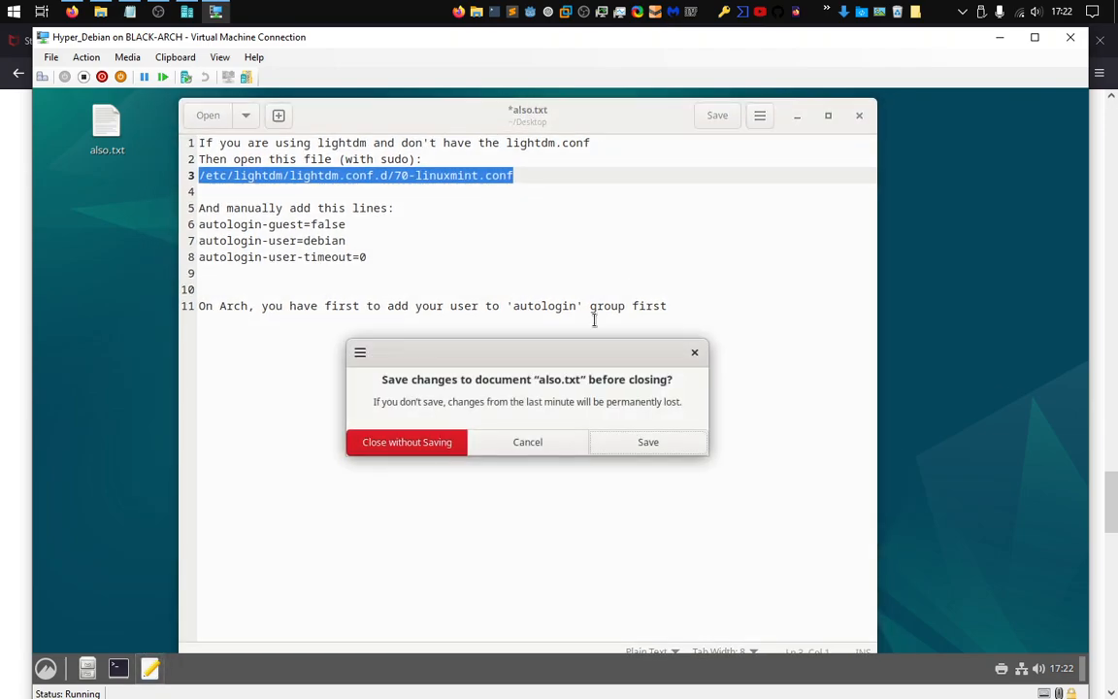
click(408, 443)
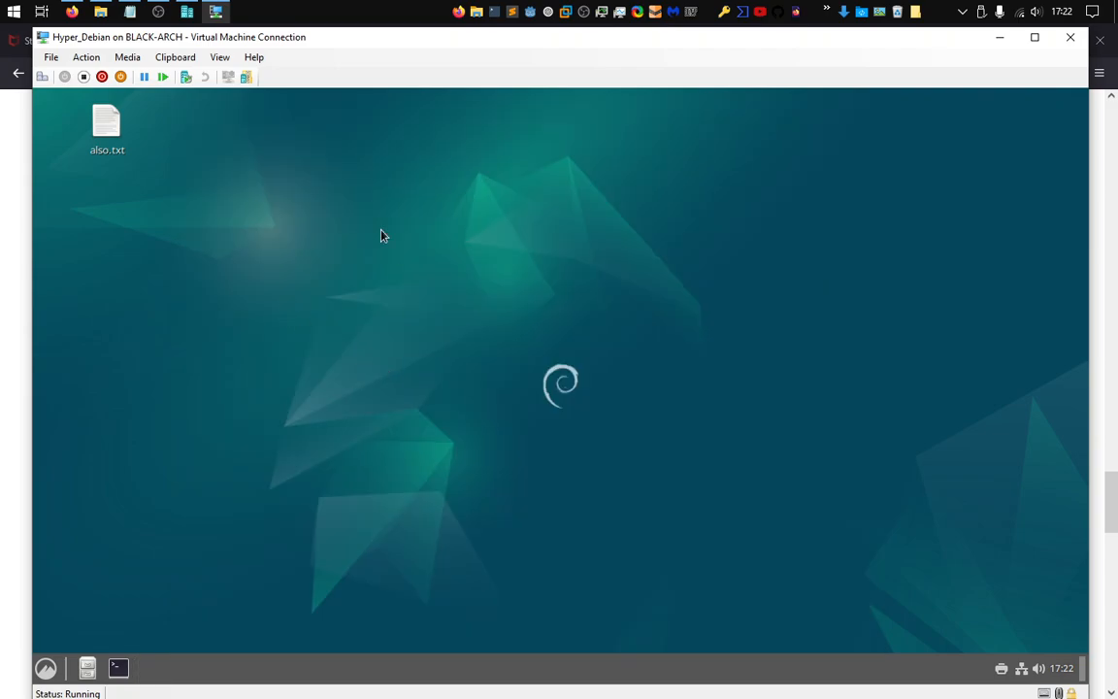